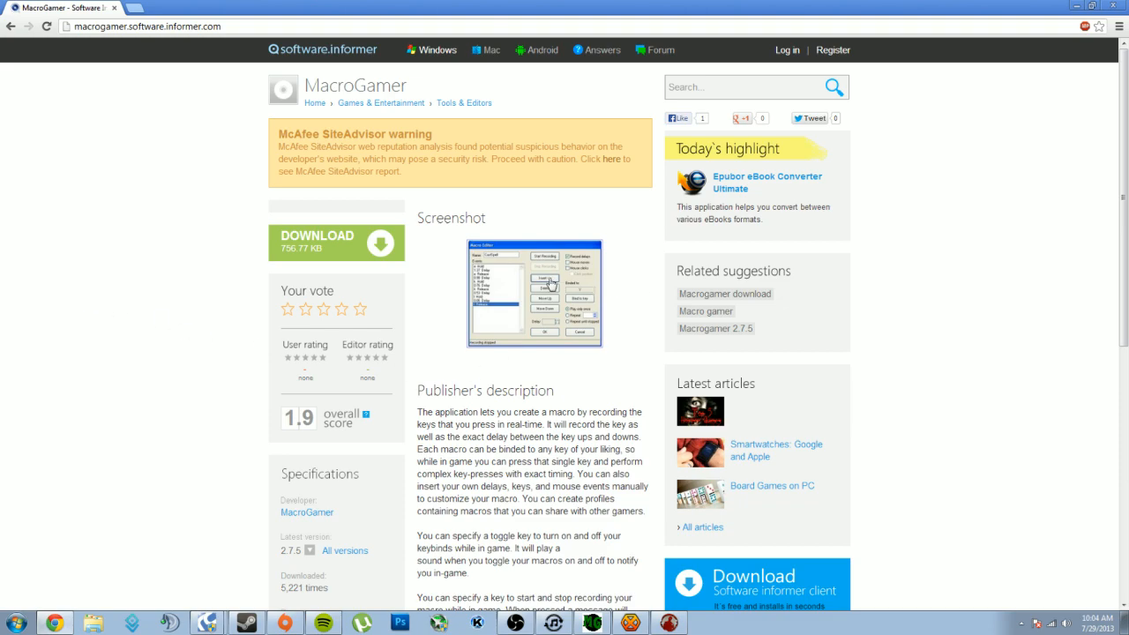
{"action": "mouse_move", "coordinate": [507, 245]}
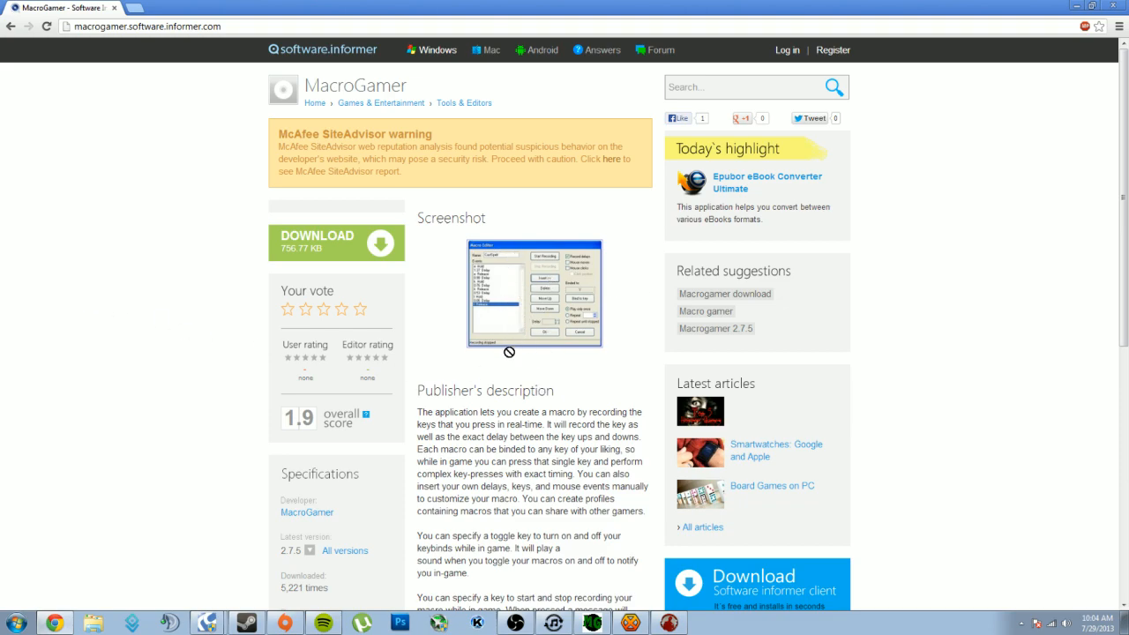
{"action": "mouse_move", "coordinate": [7, 172]}
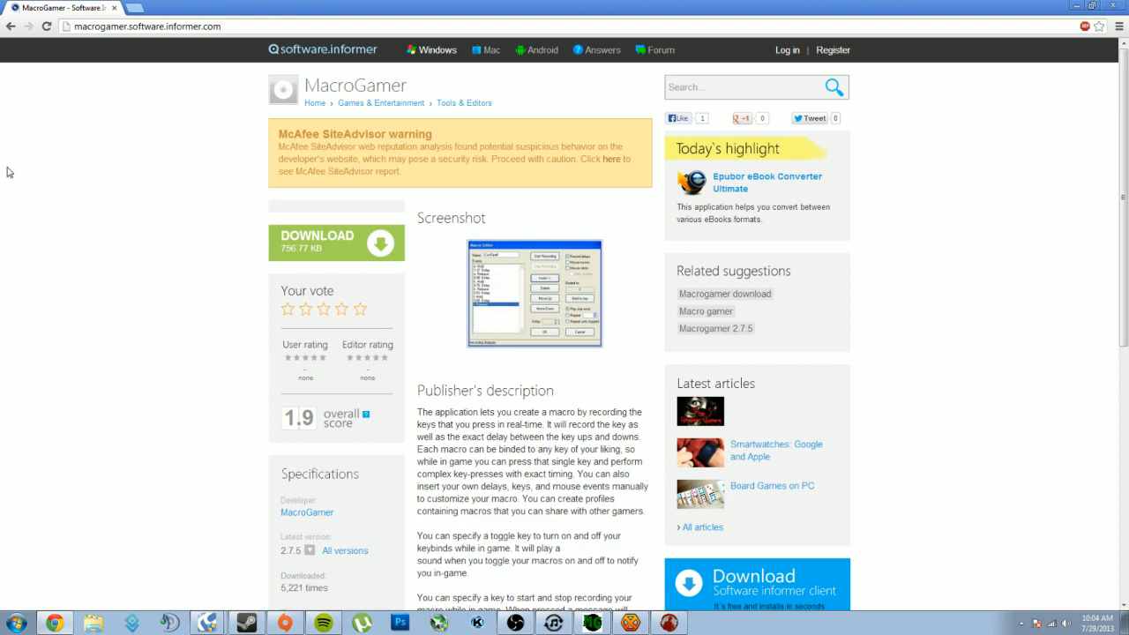
{"action": "mouse_move", "coordinate": [81, 256]}
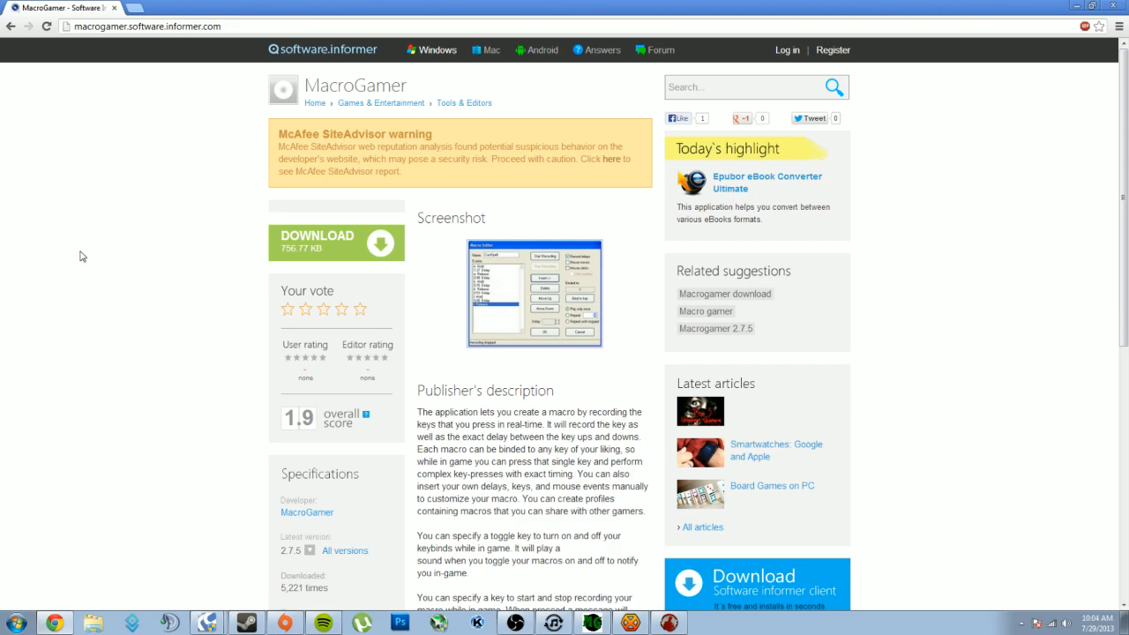
{"action": "mouse_move", "coordinate": [311, 43]}
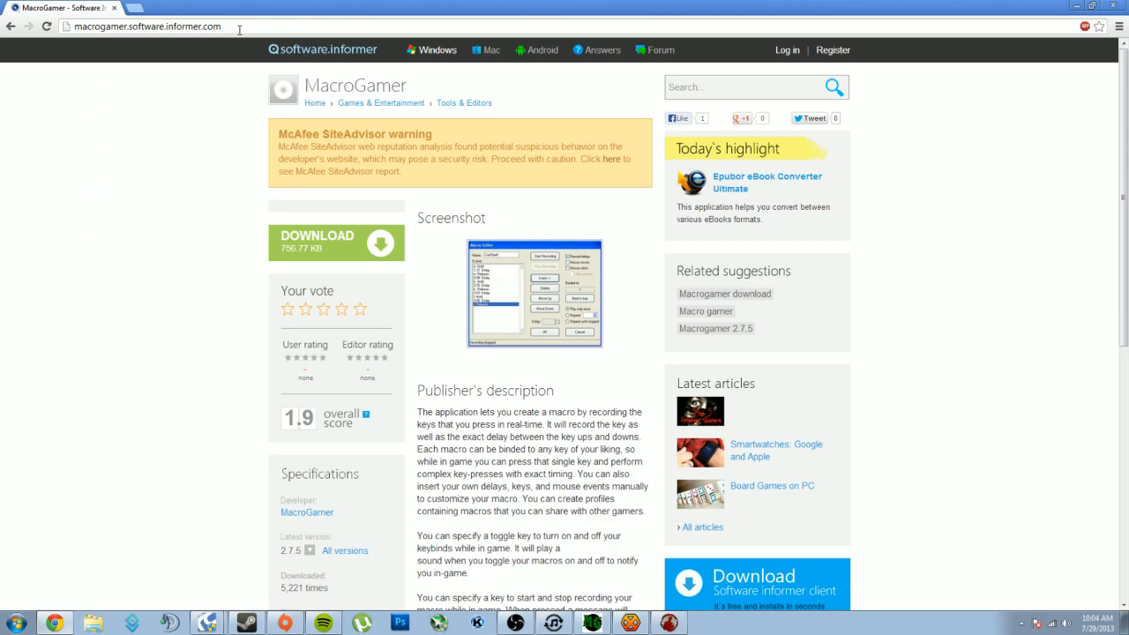
{"action": "mouse_move", "coordinate": [220, 533]}
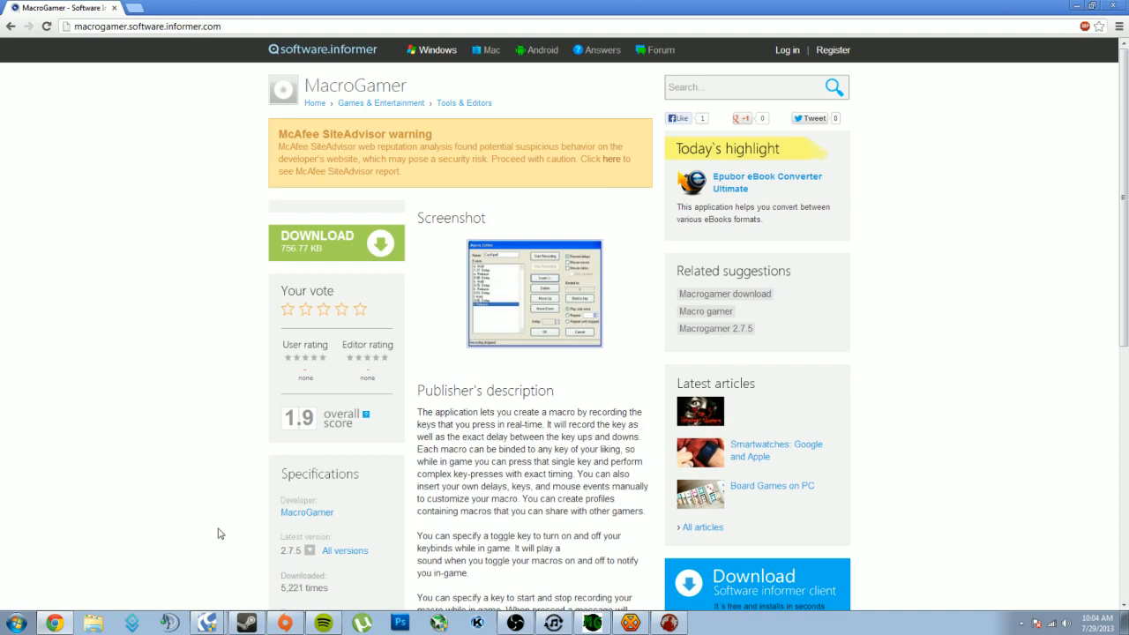
Download MacroGamer, confirming the dangerous-site warning with 'ok'
{"action": "left_click", "coordinate": [144, 26]}
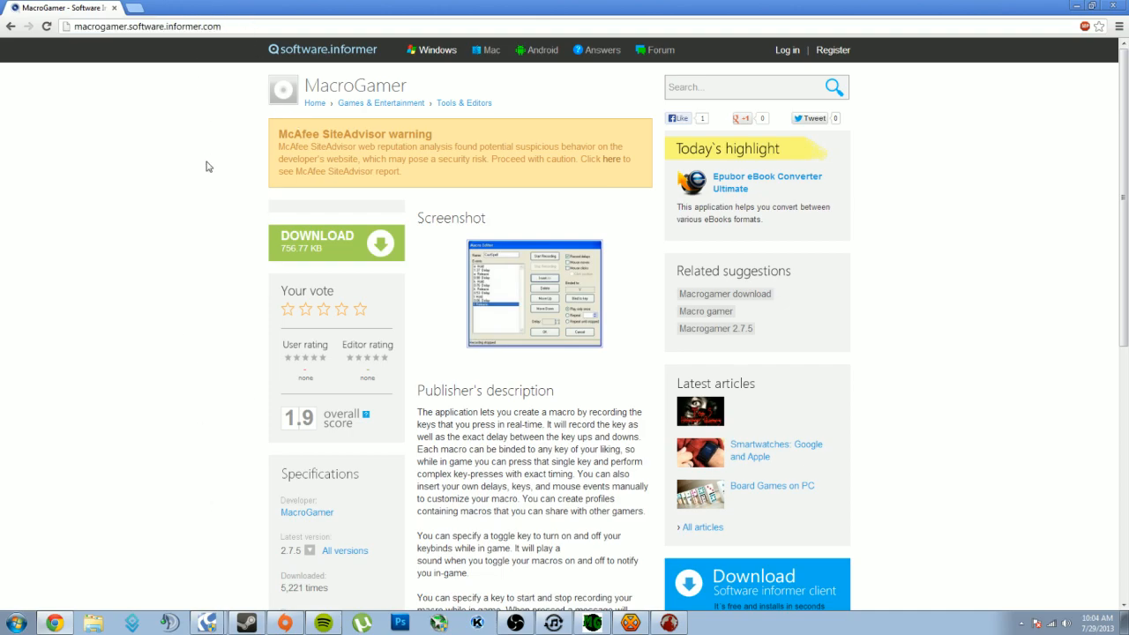
{"action": "left_click", "coordinate": [335, 243]}
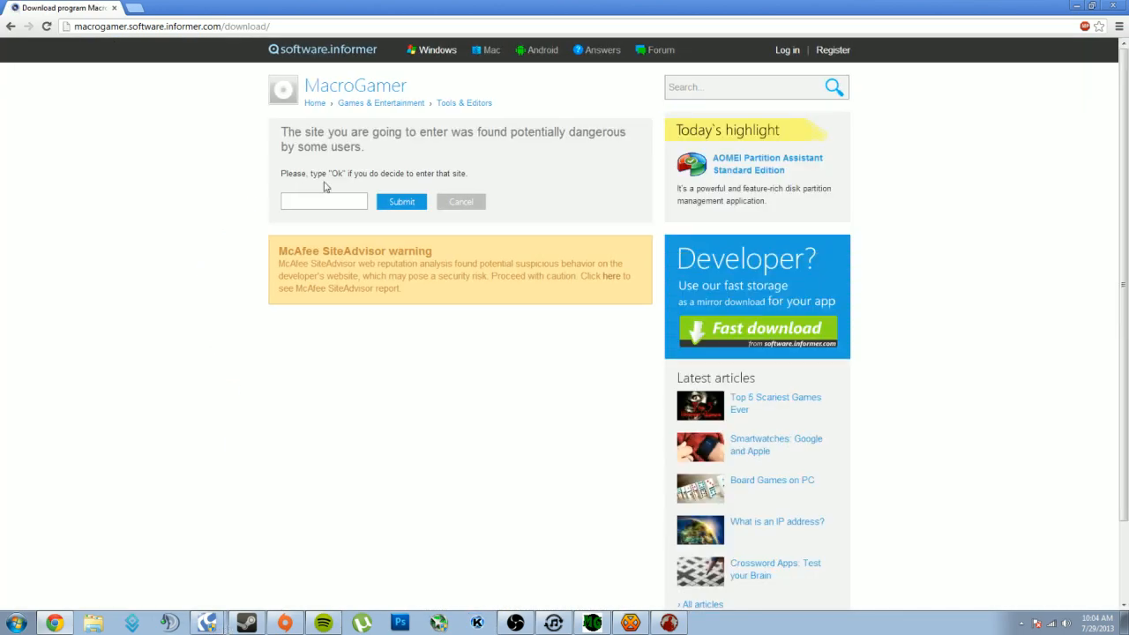
{"action": "type", "text": "ok"}
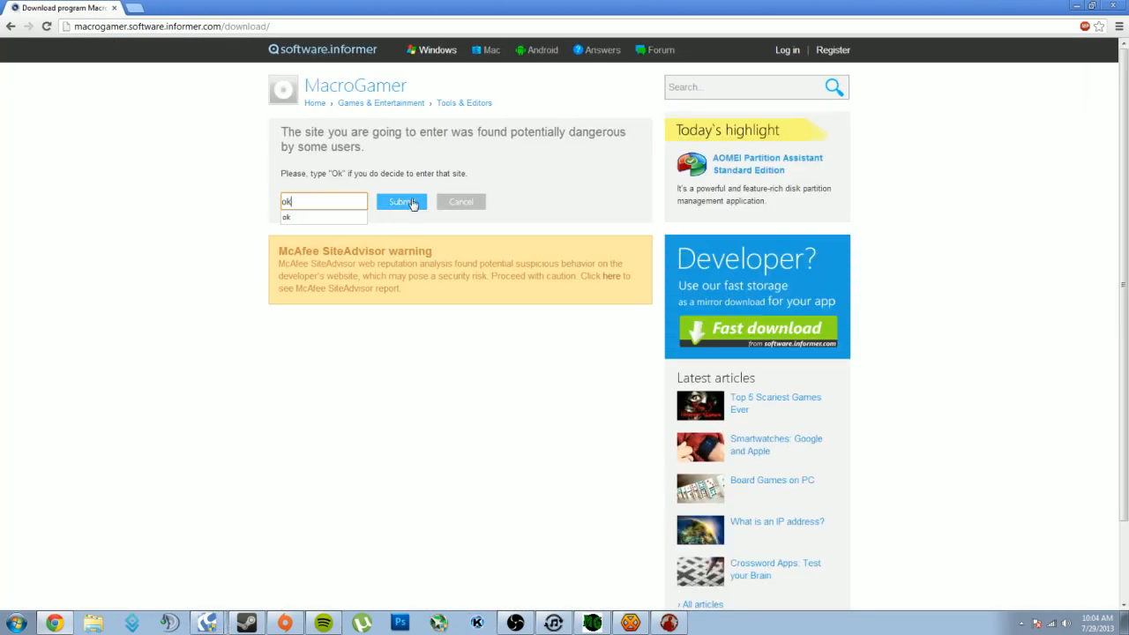
{"action": "left_click", "coordinate": [401, 201]}
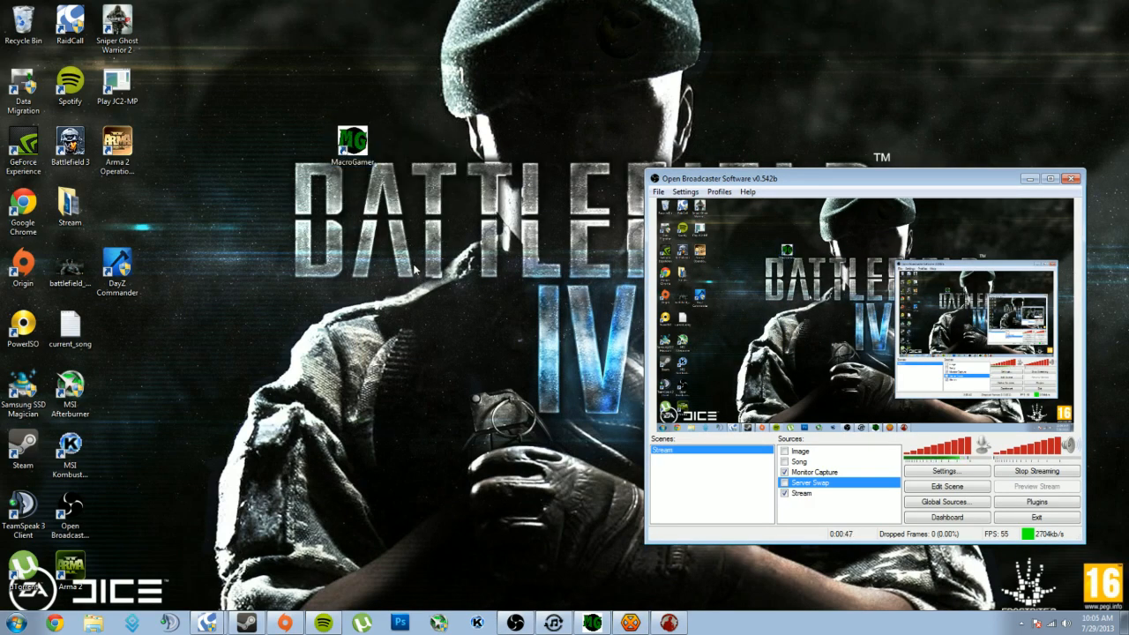
Run the MacroGamer desktop shortcut as administrator
{"action": "right_click", "coordinate": [353, 141]}
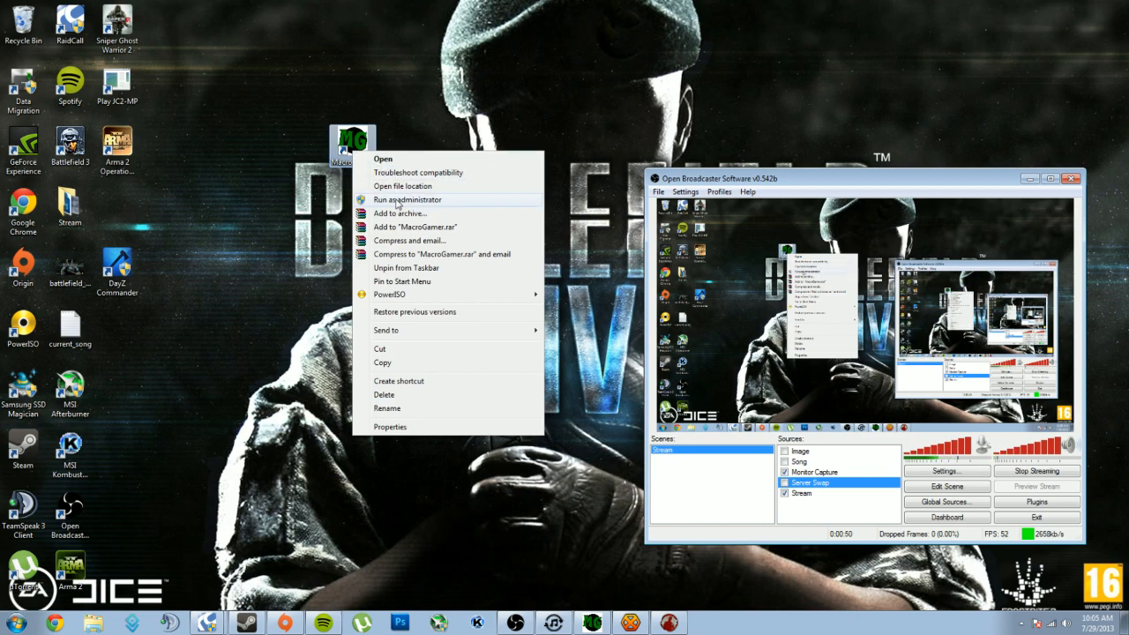
{"action": "left_click", "coordinate": [401, 199]}
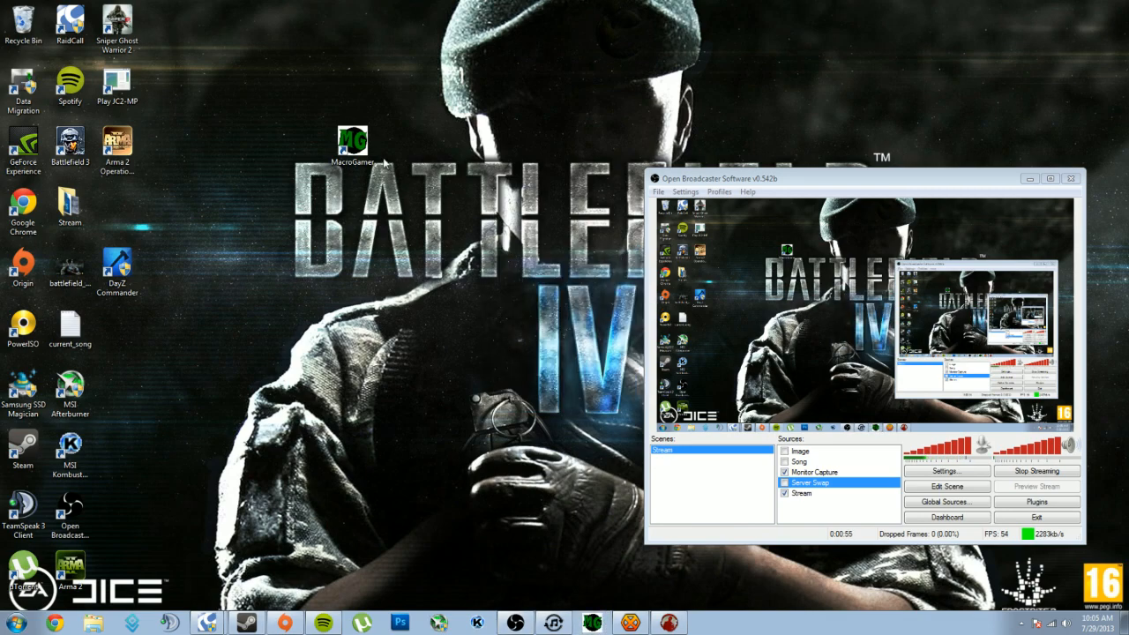
{"action": "left_click", "coordinate": [353, 141]}
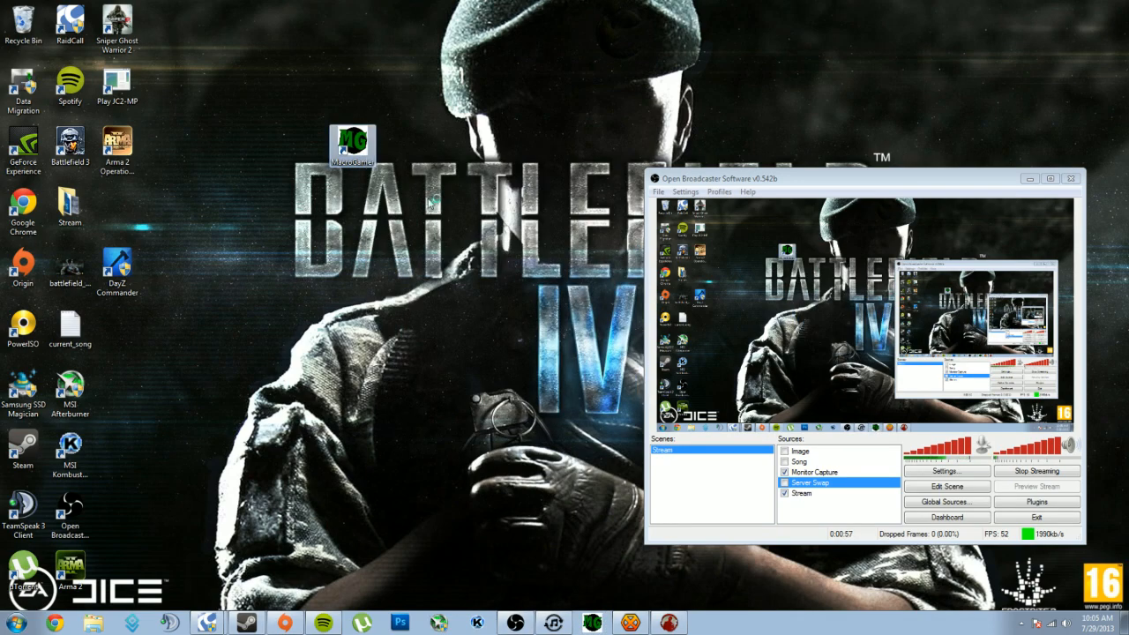
Launch MacroGamer and dismiss the new-profile naming prompt
{"action": "double_click", "coordinate": [353, 145]}
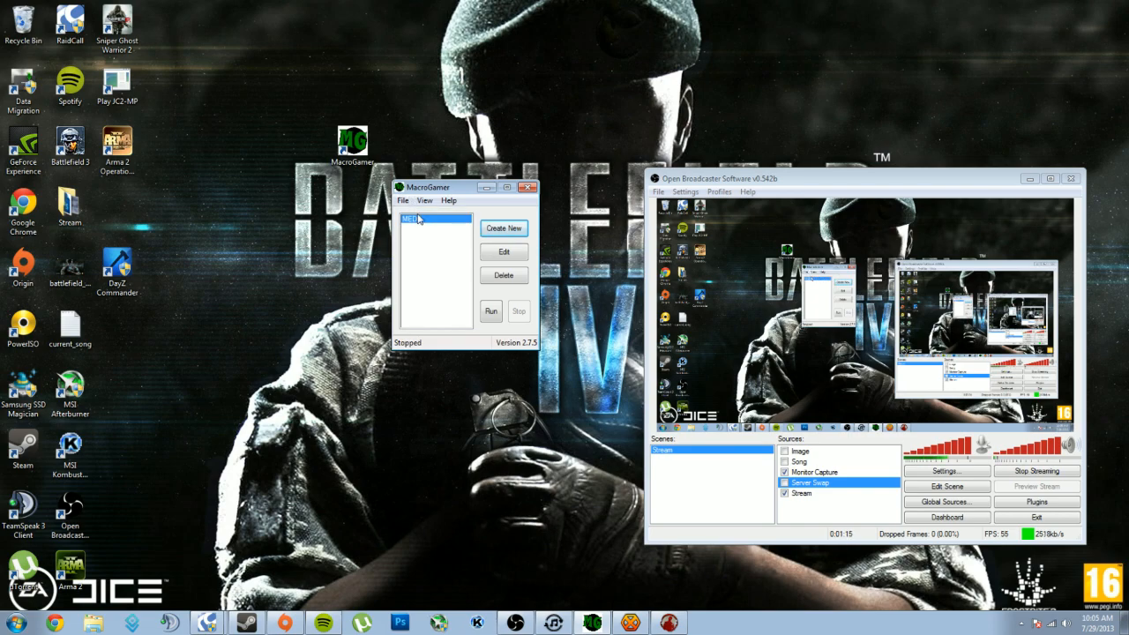
{"action": "left_click", "coordinate": [504, 227]}
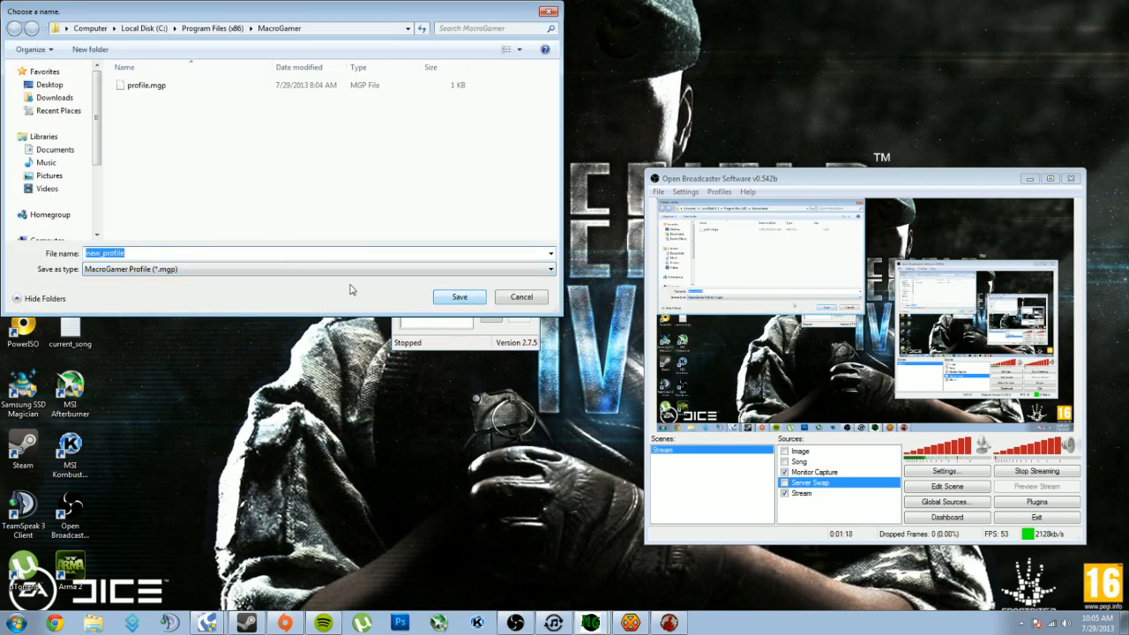
{"action": "left_click", "coordinate": [459, 296]}
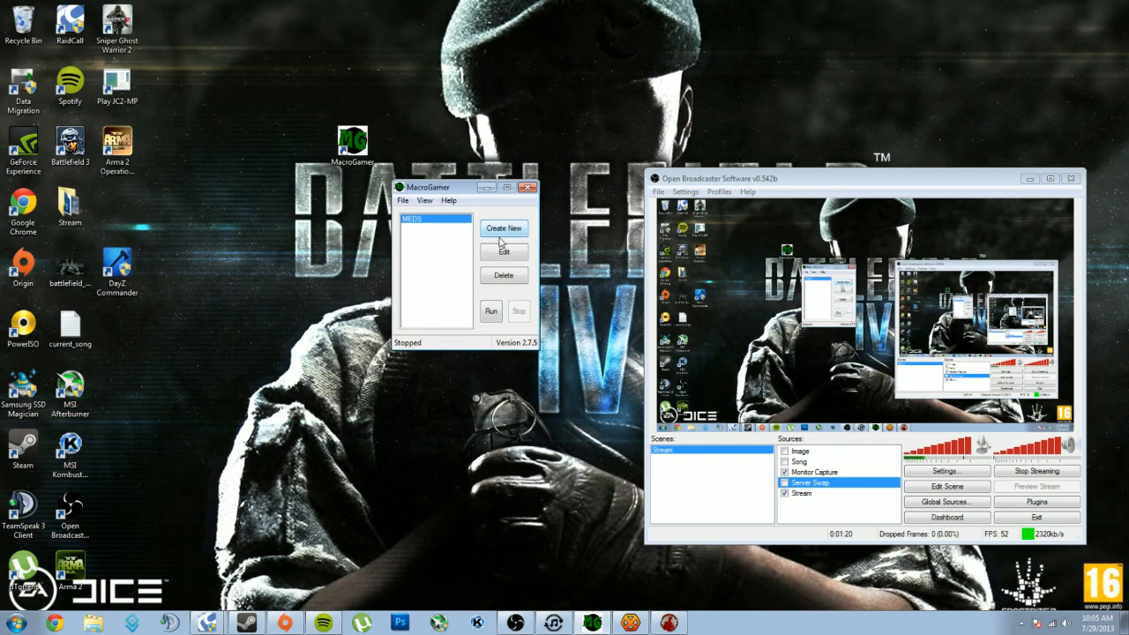
Create a macro named 'medical' and record keys 4, 4, 5, 5, 6, 6, 1
{"action": "left_click", "coordinate": [503, 228]}
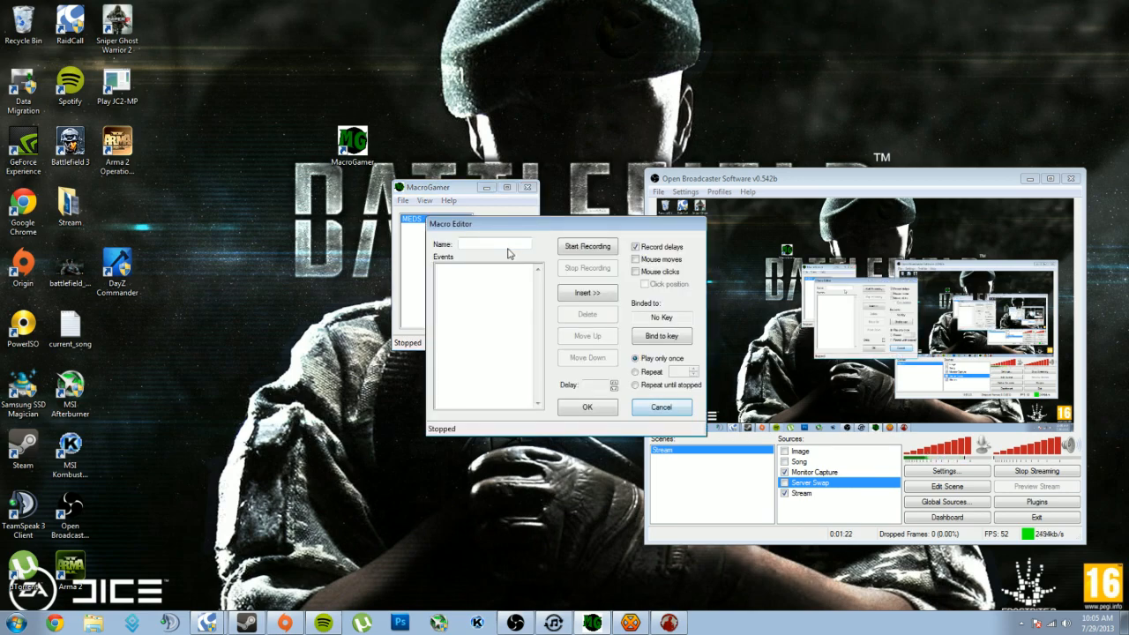
{"action": "type", "text": "medical"}
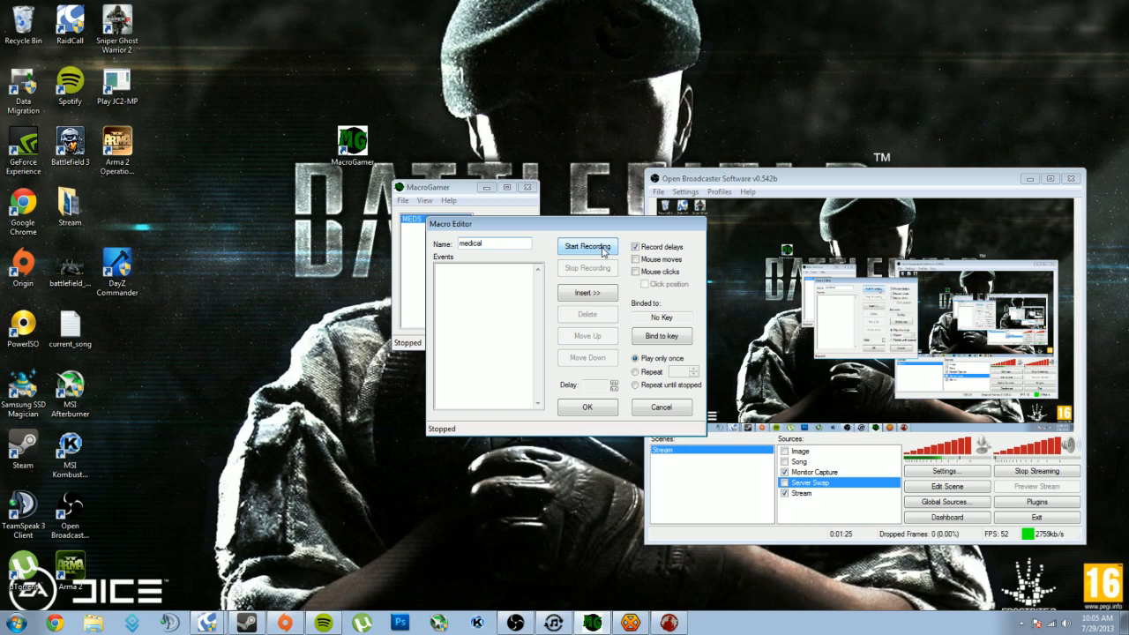
{"action": "left_click", "coordinate": [587, 246]}
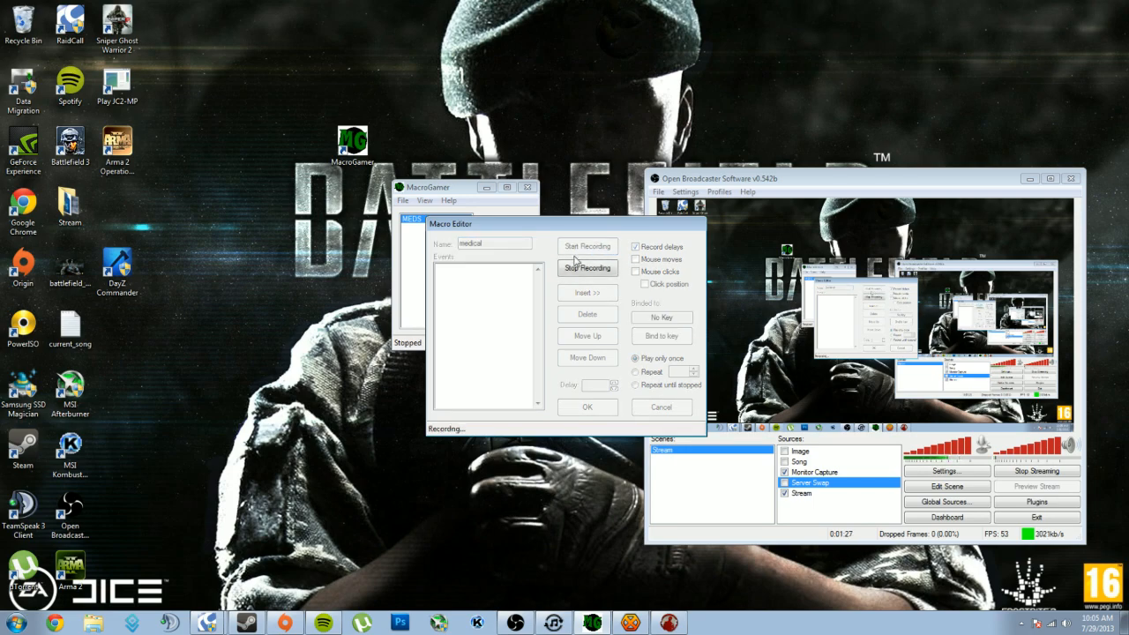
{"action": "mouse_move", "coordinate": [477, 280]}
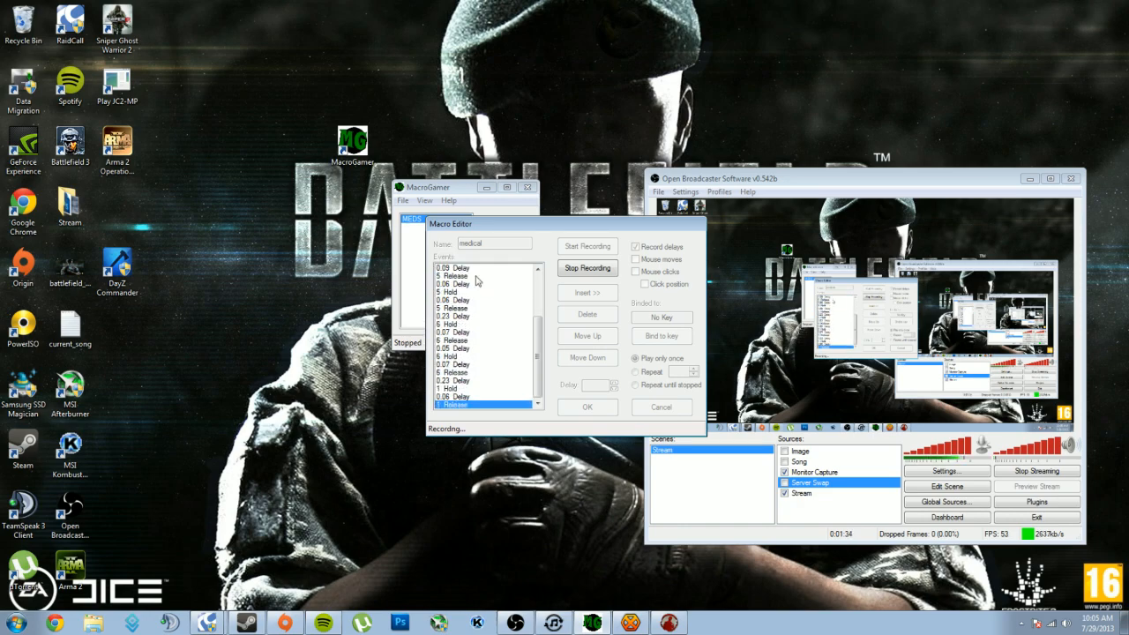
{"action": "mouse_move", "coordinate": [546, 287]}
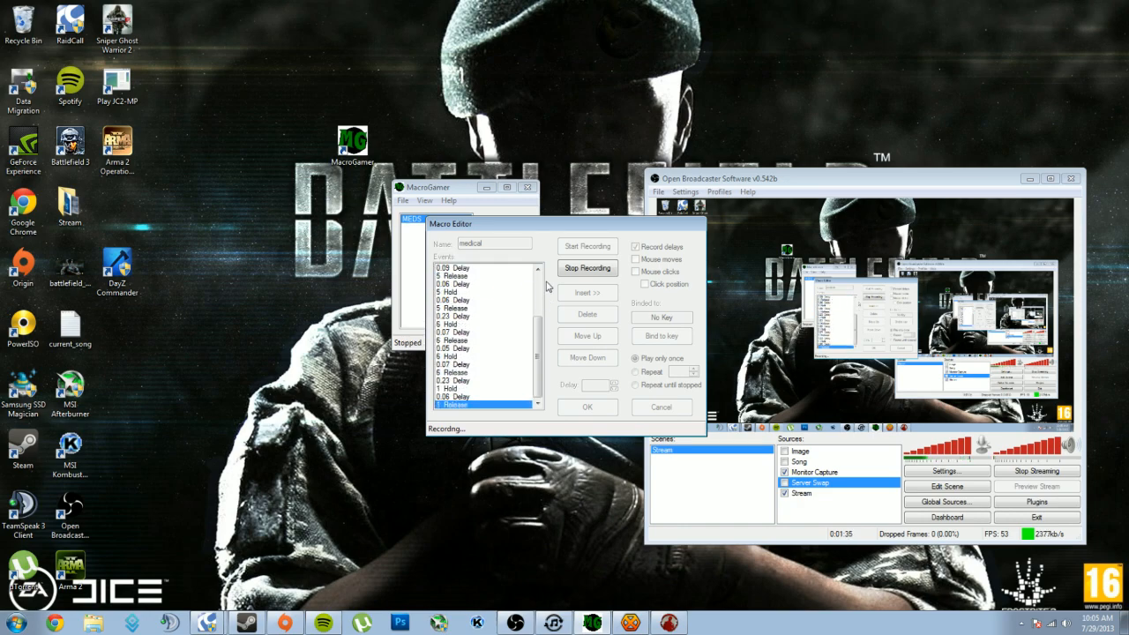
{"action": "scroll", "scroll_direction": "down", "scroll_amount": 3}
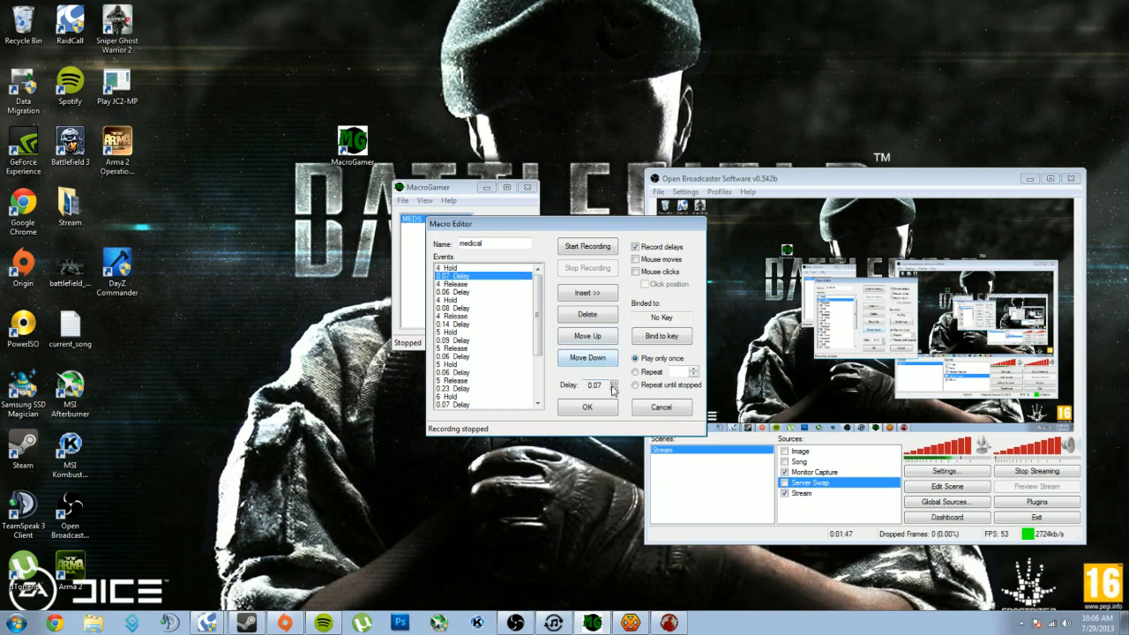
Set the delays between the medical macro's key events to 0.03 seconds
{"action": "left_click", "coordinate": [476, 284]}
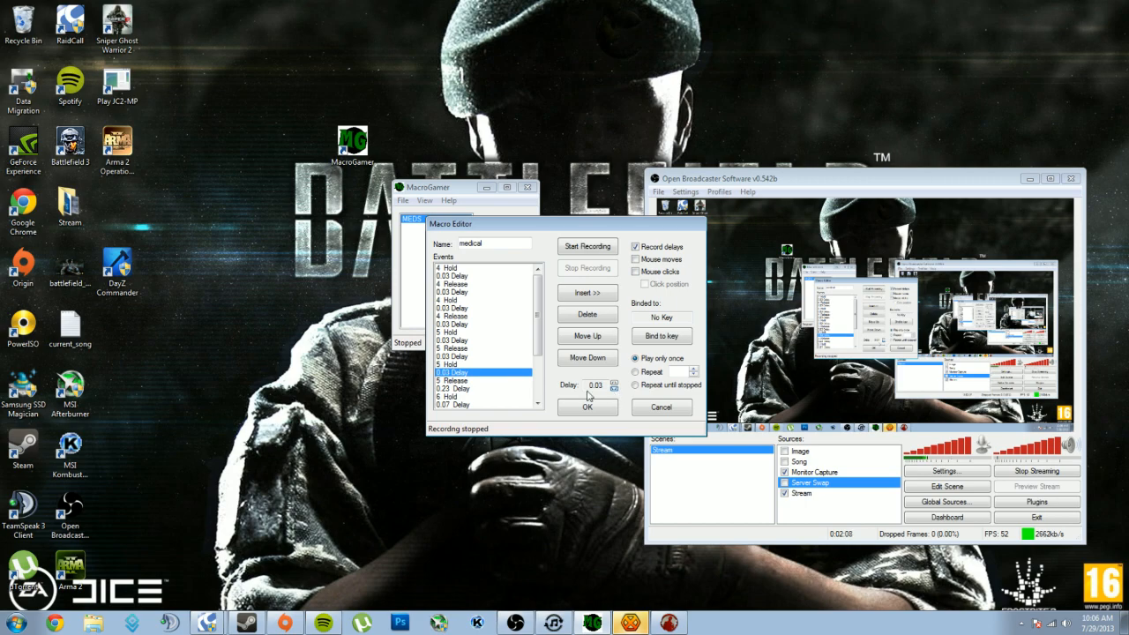
{"action": "left_click", "coordinate": [480, 388]}
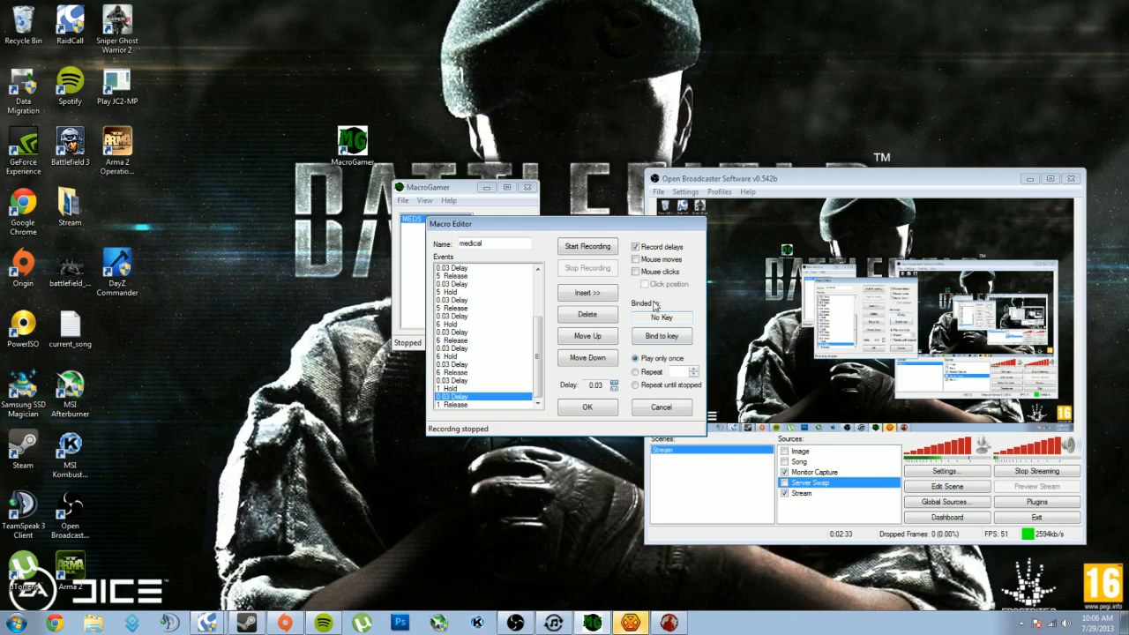
Bind the medical macro to Q, save it, and run it
{"action": "left_click", "coordinate": [660, 336]}
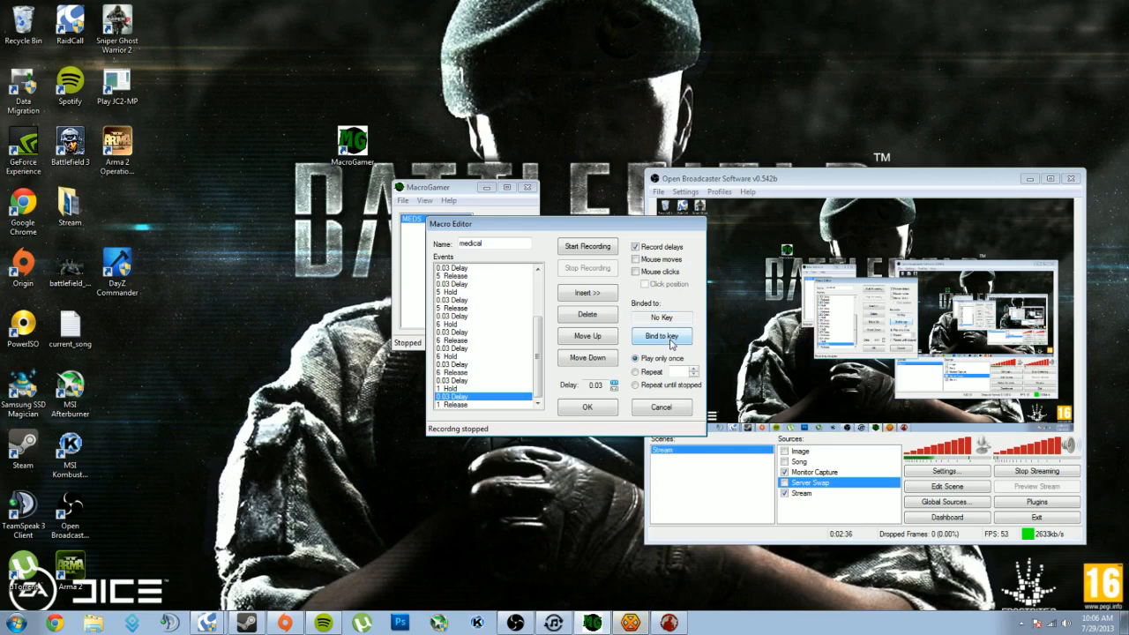
{"action": "left_click", "coordinate": [661, 335]}
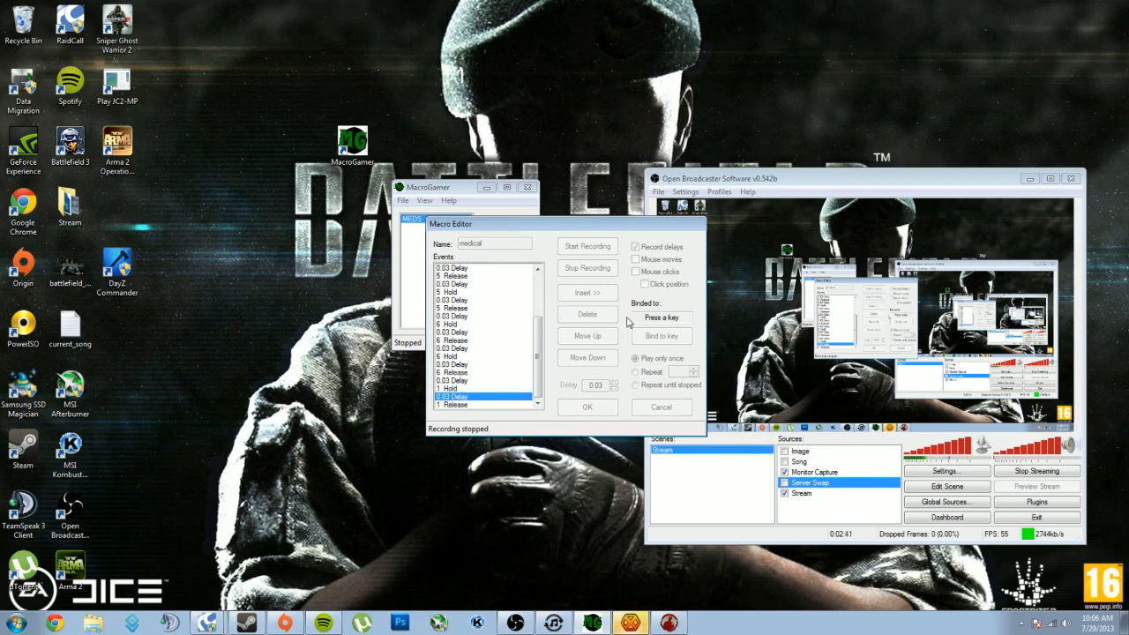
{"action": "mouse_move", "coordinate": [632, 339]}
{"action": "type", "text": "Q"}
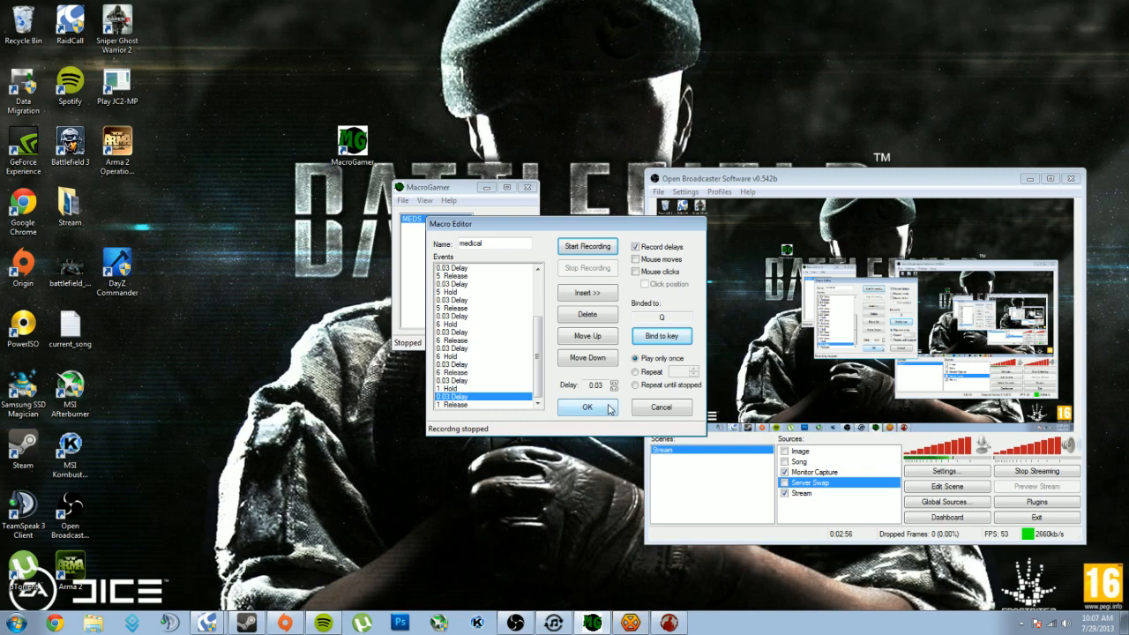
{"action": "left_click", "coordinate": [587, 406]}
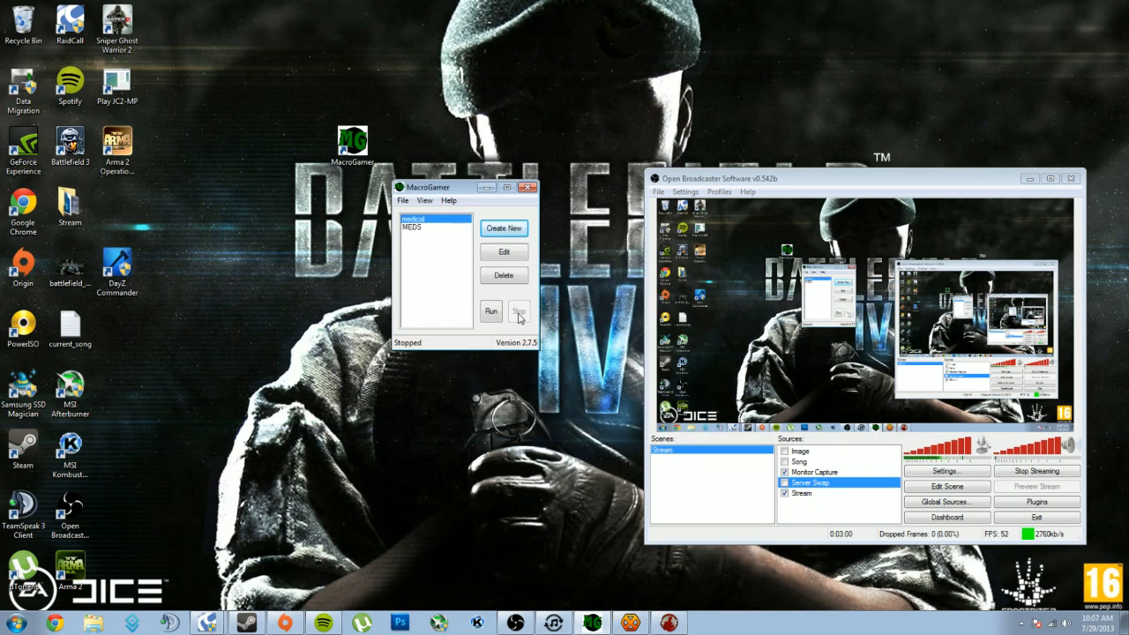
{"action": "left_click", "coordinate": [490, 310]}
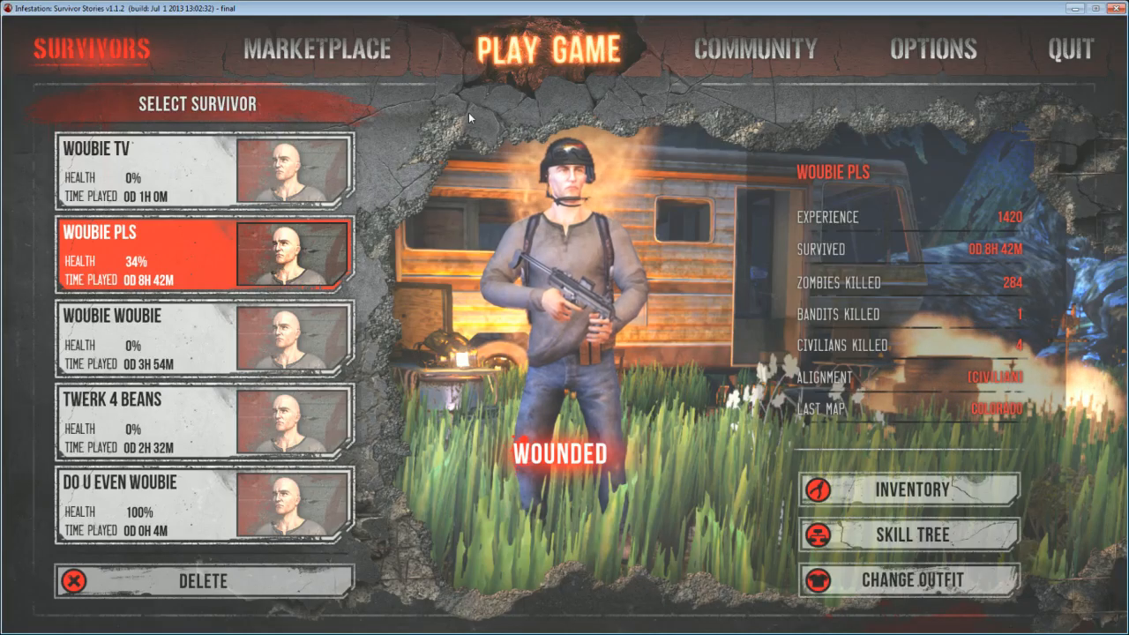
Filter the server browser for NOCWICK and join it with the server password
{"action": "left_click", "coordinate": [546, 48]}
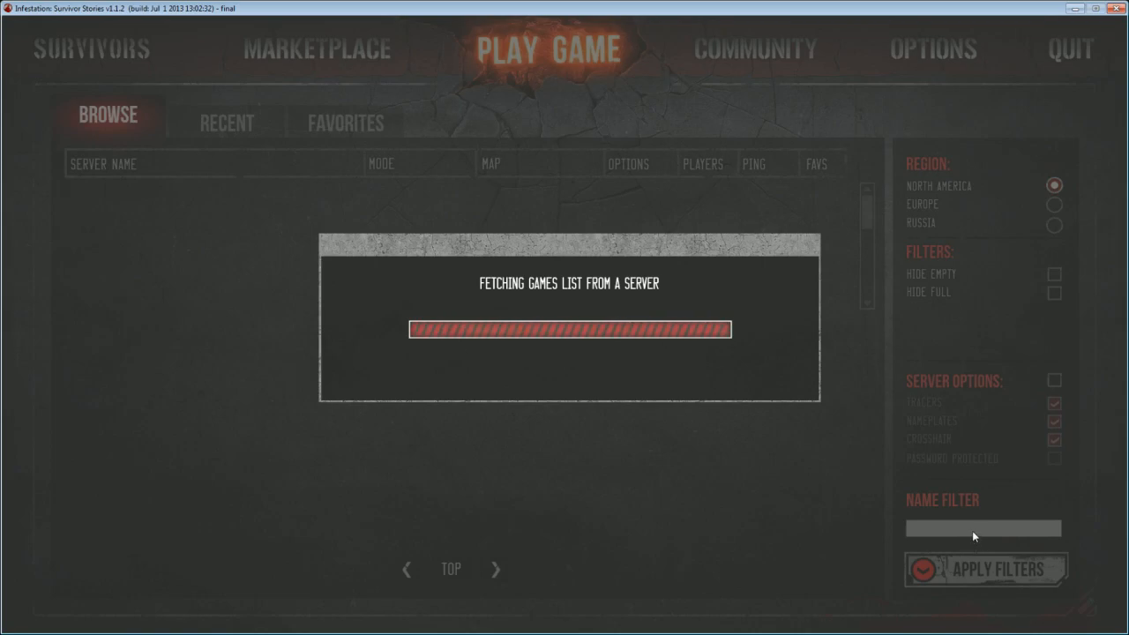
{"action": "type", "text": "N"}
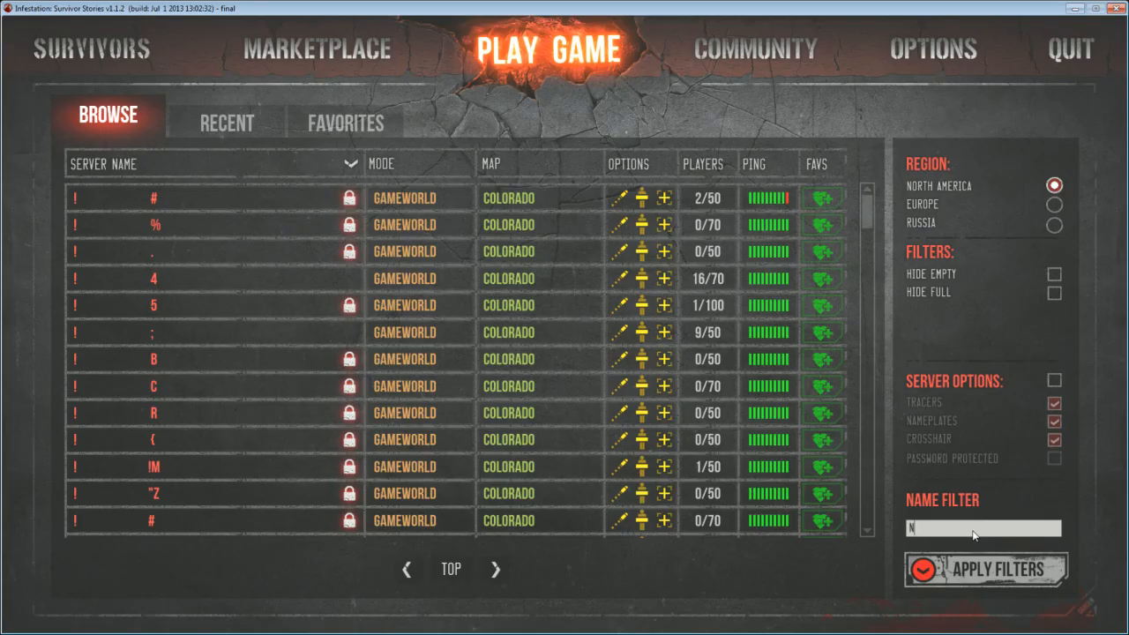
{"action": "left_click", "coordinate": [985, 569]}
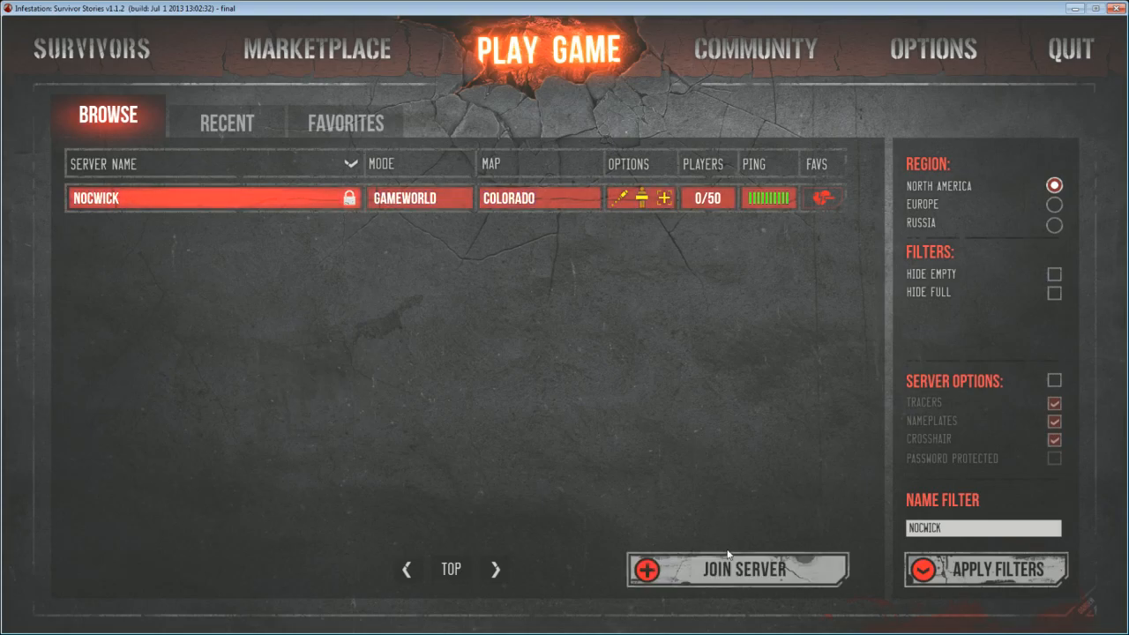
{"action": "left_click", "coordinate": [737, 569]}
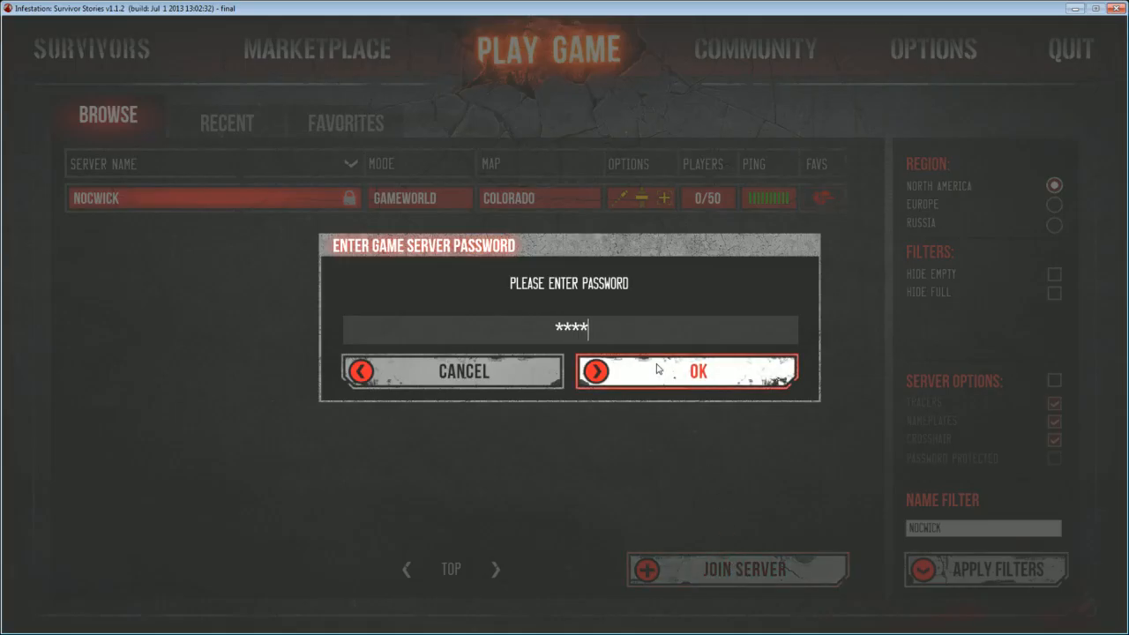
{"action": "left_click", "coordinate": [696, 371]}
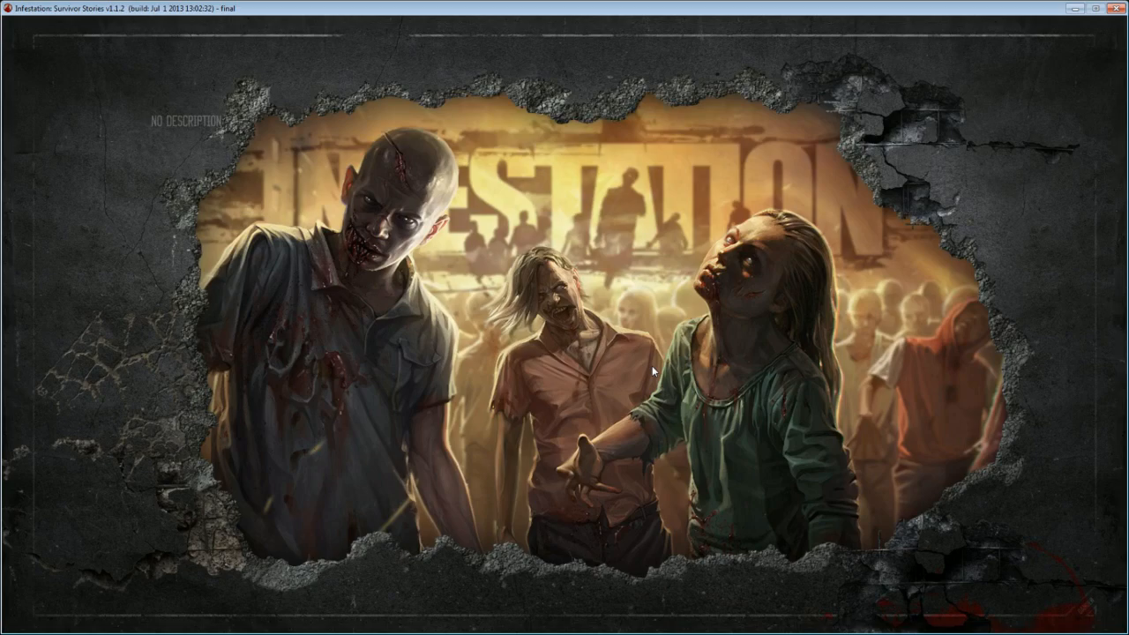